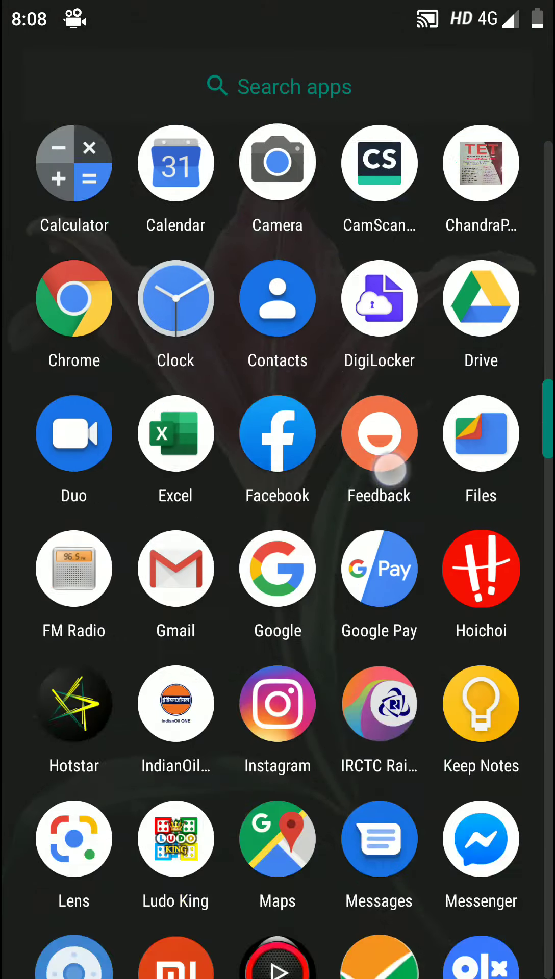
Scroll the app drawer down until the Play Store icon is visible.
scroll("down", 3)
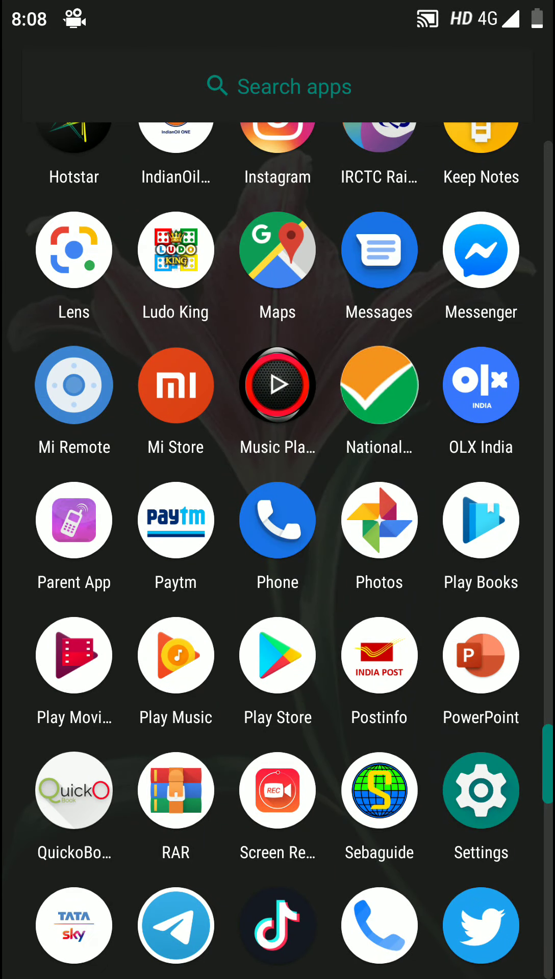
Launch Play Store, rerun the 'national test abhays' search and open the National Test Abhyas page.
left_click(278, 655)
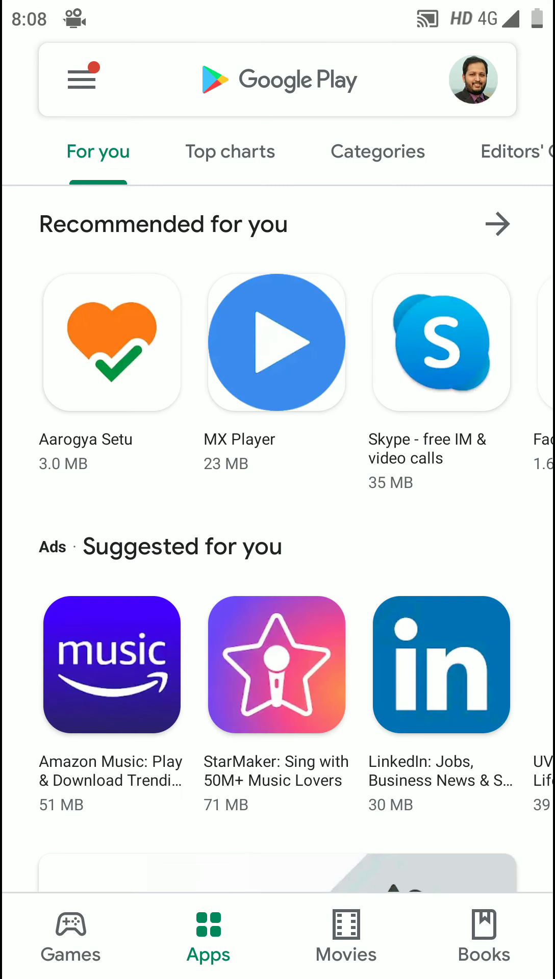
left_click(281, 79)
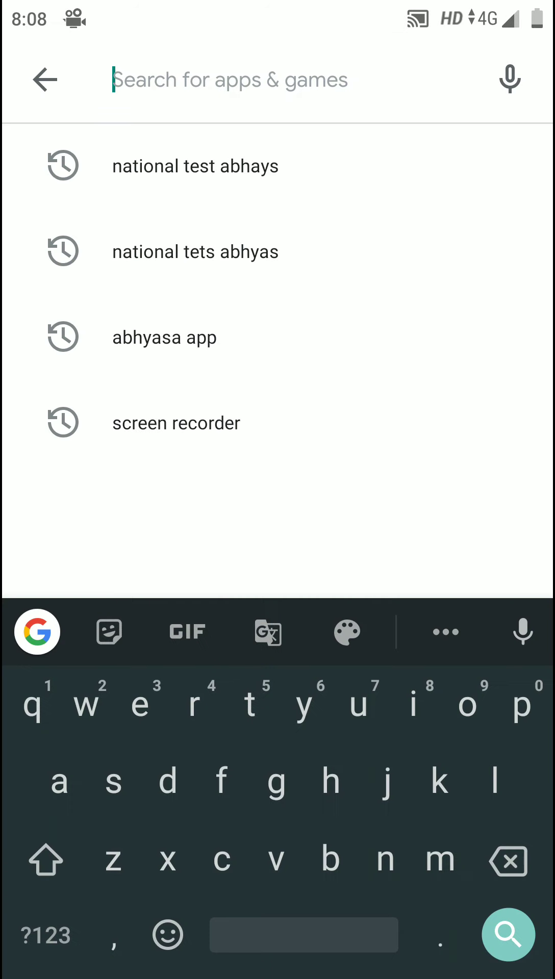
left_click(196, 165)
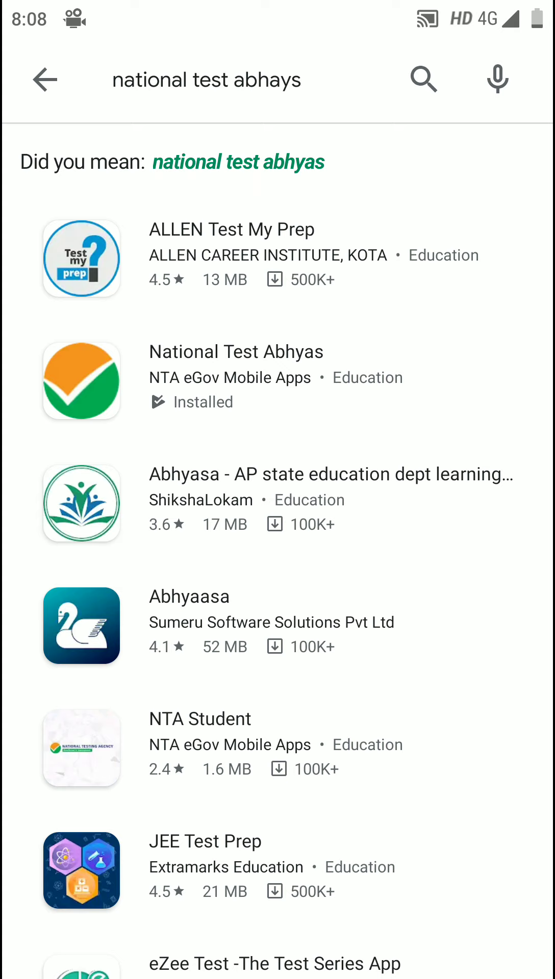
left_click(205, 389)
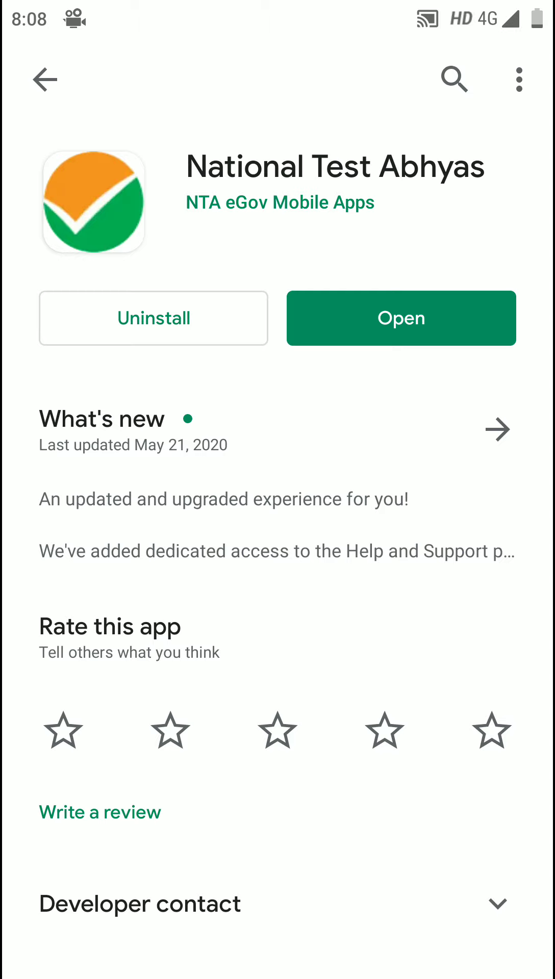
Launch National Test Abhyas from its store page so the login screen appears.
left_click(401, 319)
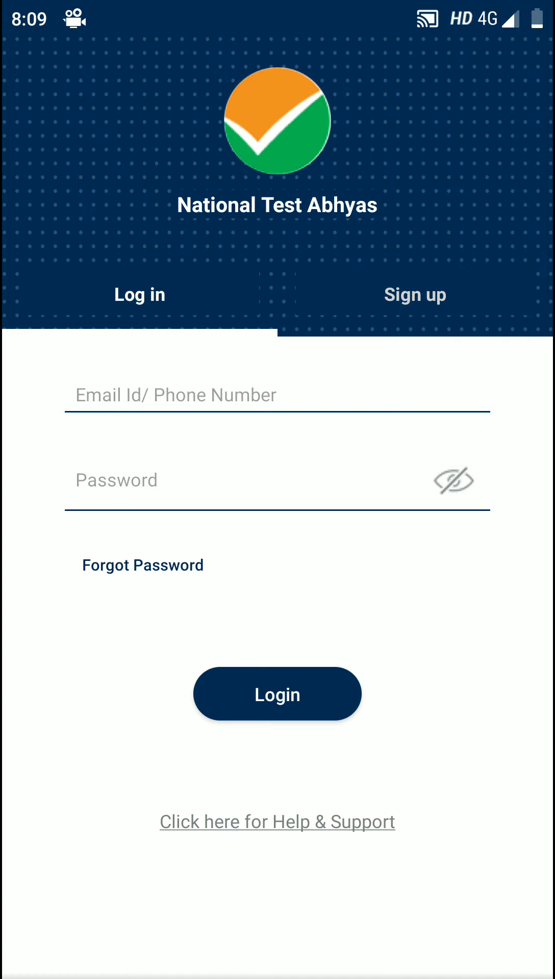
Sign up with Medical as the stream and submit to reach the tests home.
left_click(415, 295)
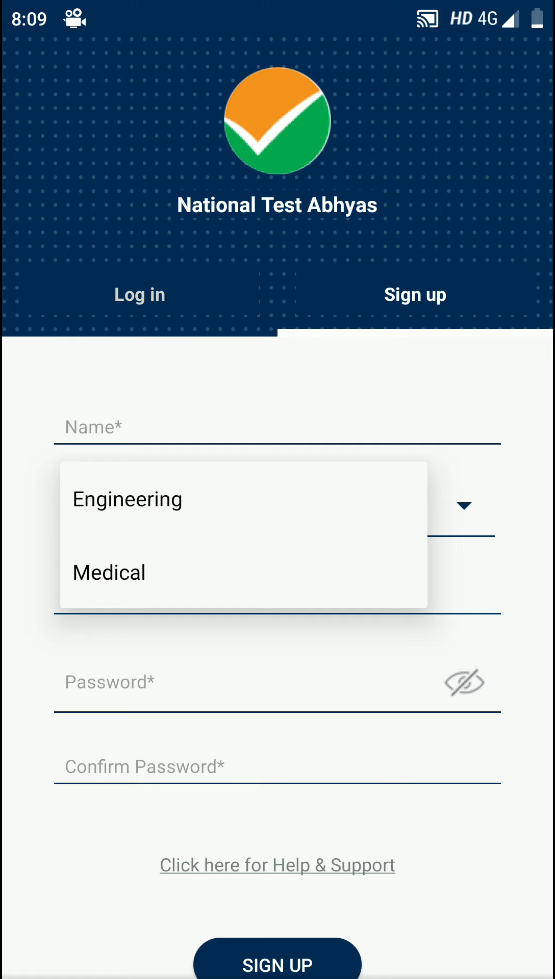
left_click(109, 572)
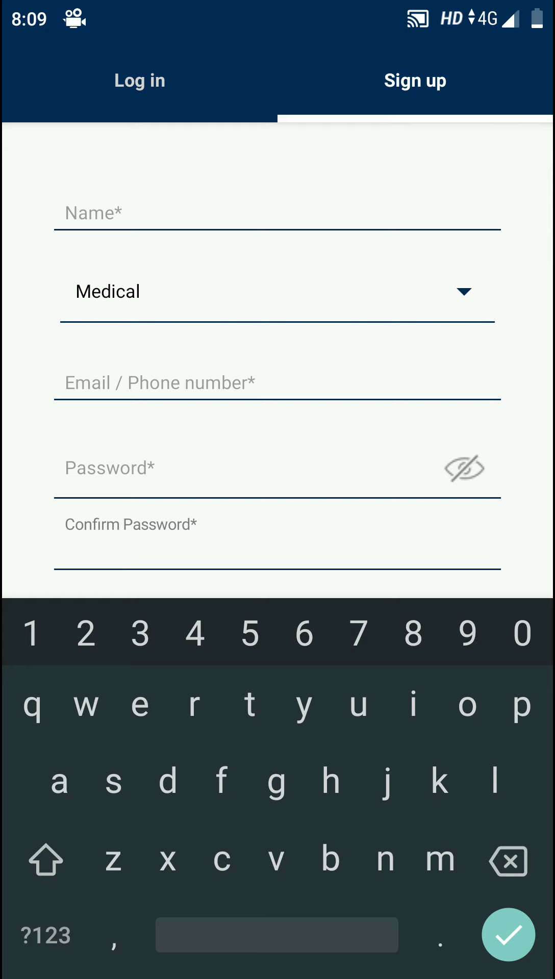
left_click(507, 936)
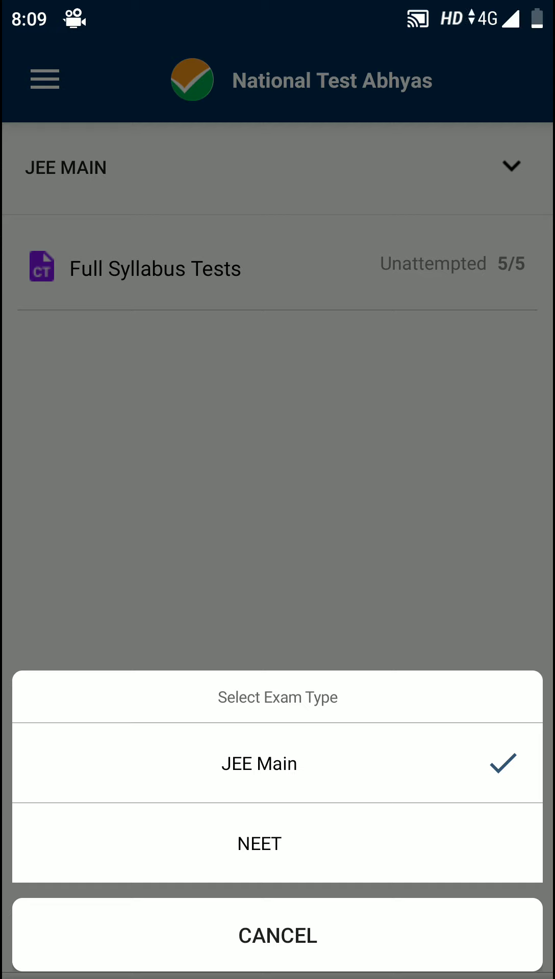
Choose NEET as the exam type and open the Full Syllabus Tests list.
left_click(258, 844)
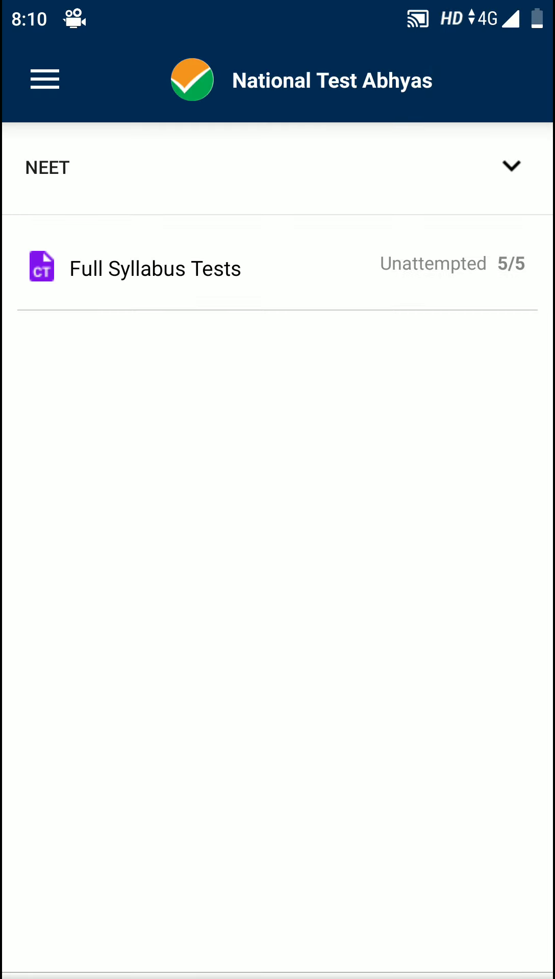
left_click(155, 269)
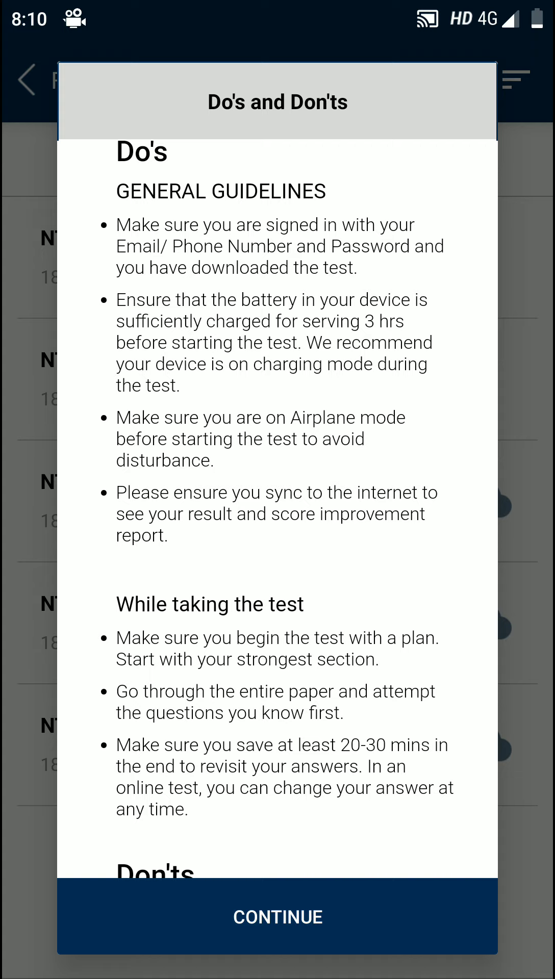
Read through the Do's and Don'ts guidelines and continue past them.
scroll("down", 3)
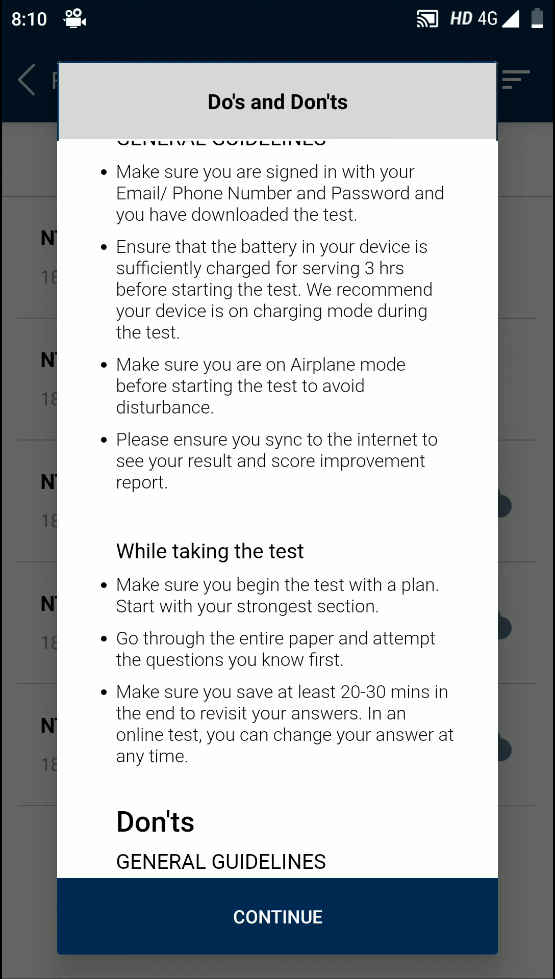
scroll("down", 3)
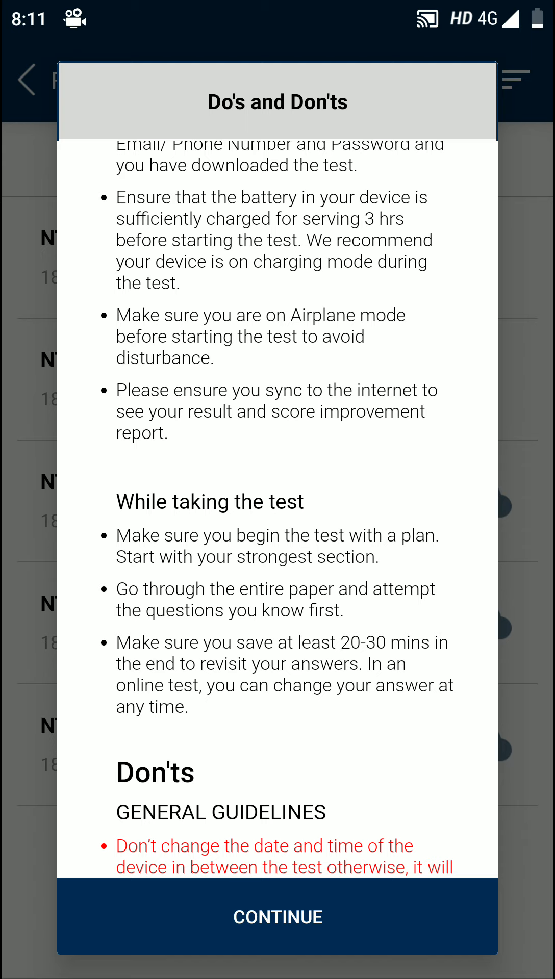
scroll("down", 3)
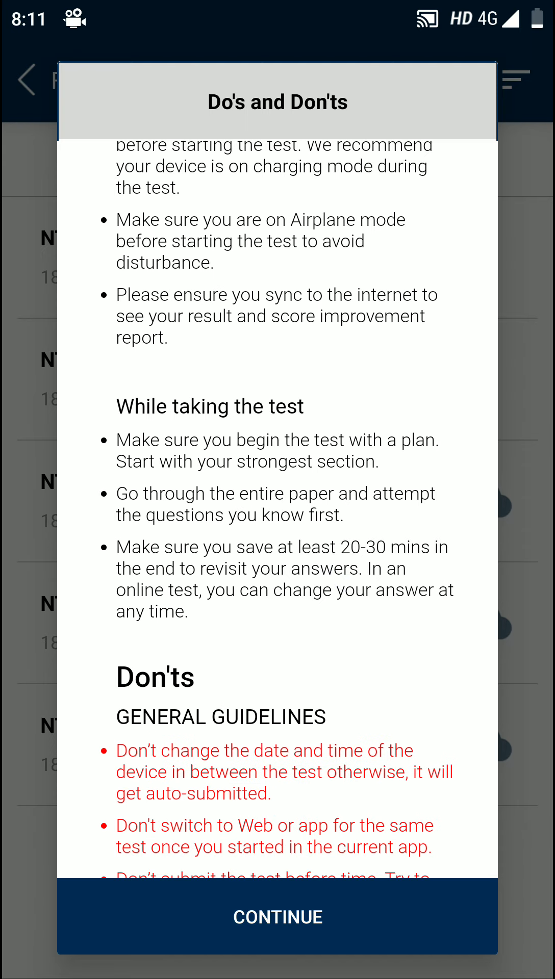
scroll("down", 3)
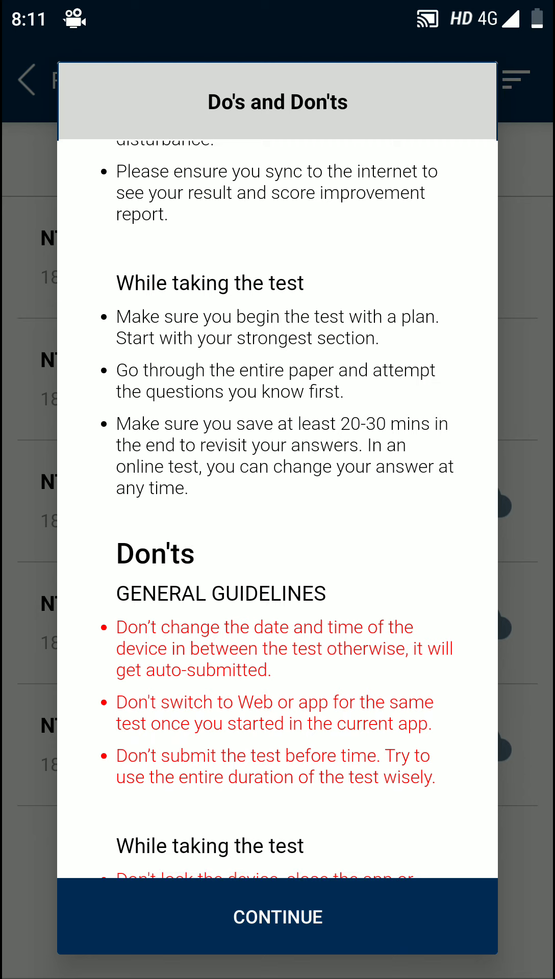
scroll("up", 3)
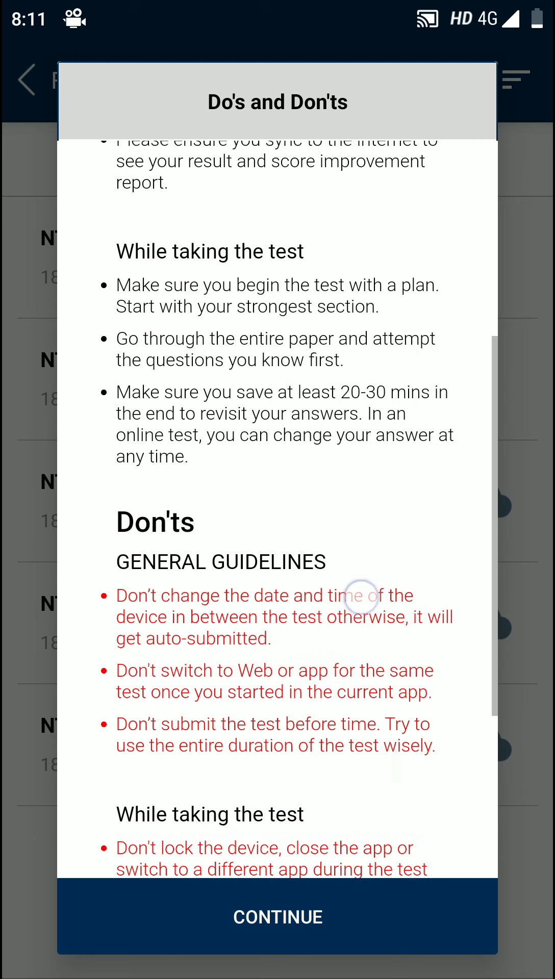
scroll("down", 3)
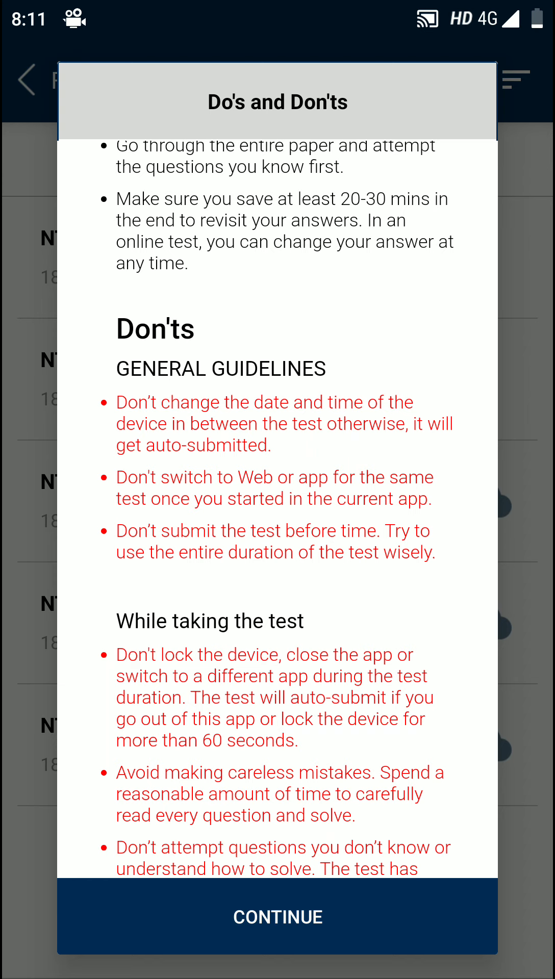
scroll("down", 3)
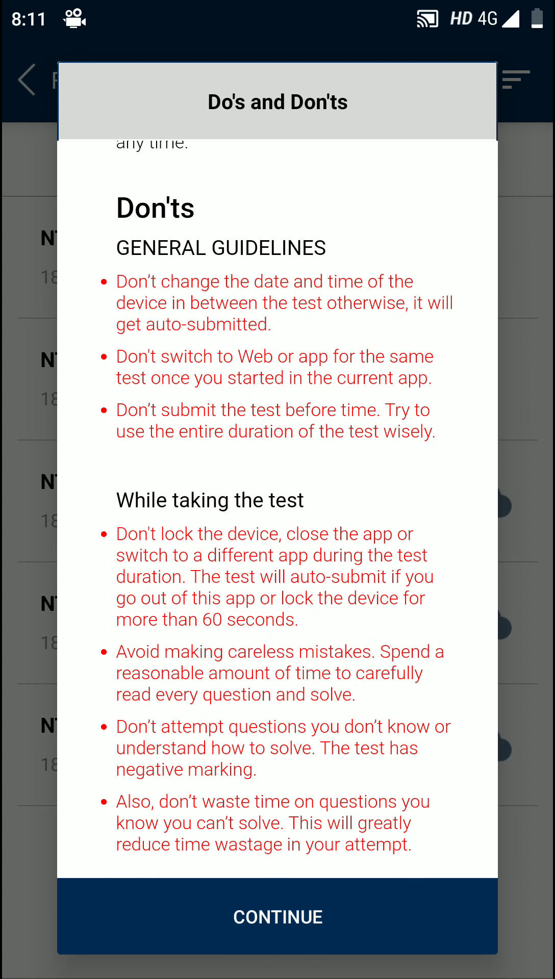
left_click(278, 917)
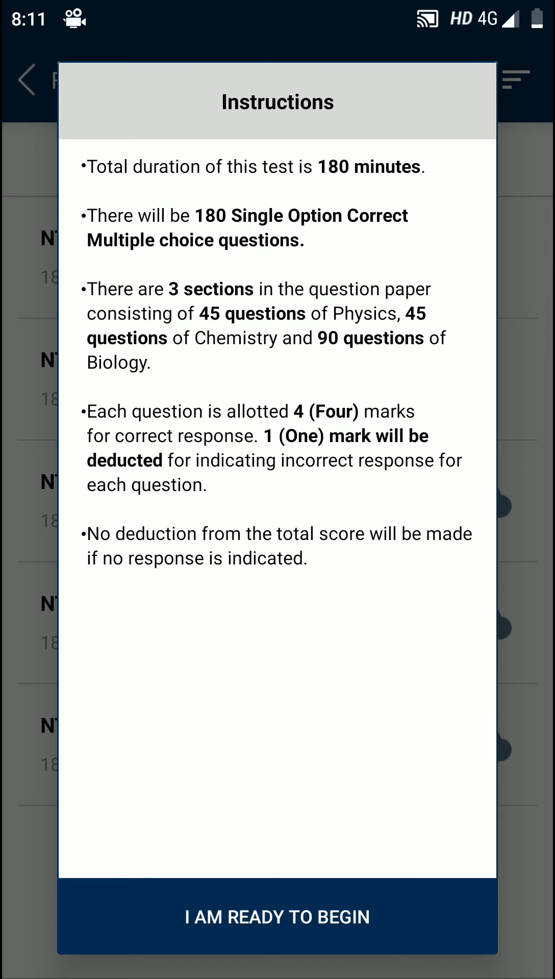
Confirm 'I am ready to begin', reaching the Airplane Mode prompt.
left_click(278, 917)
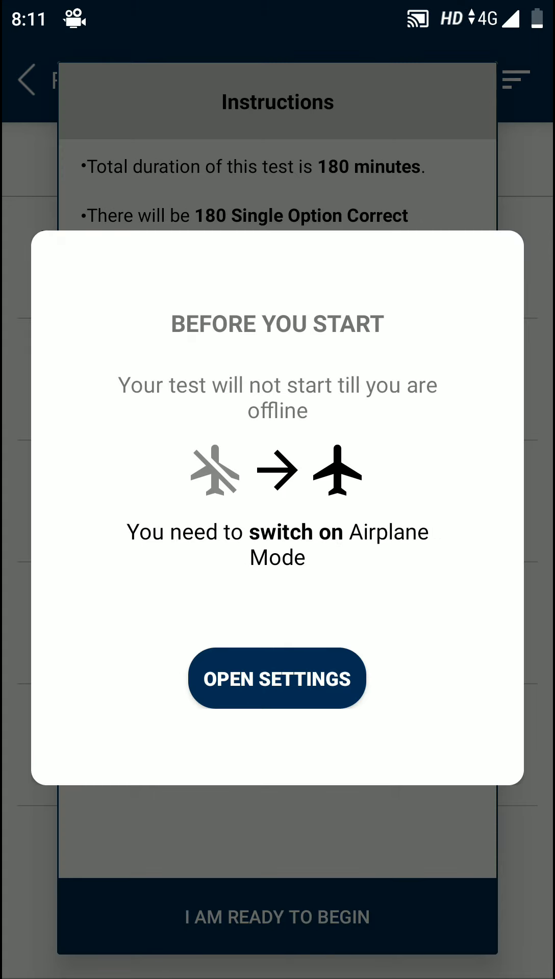